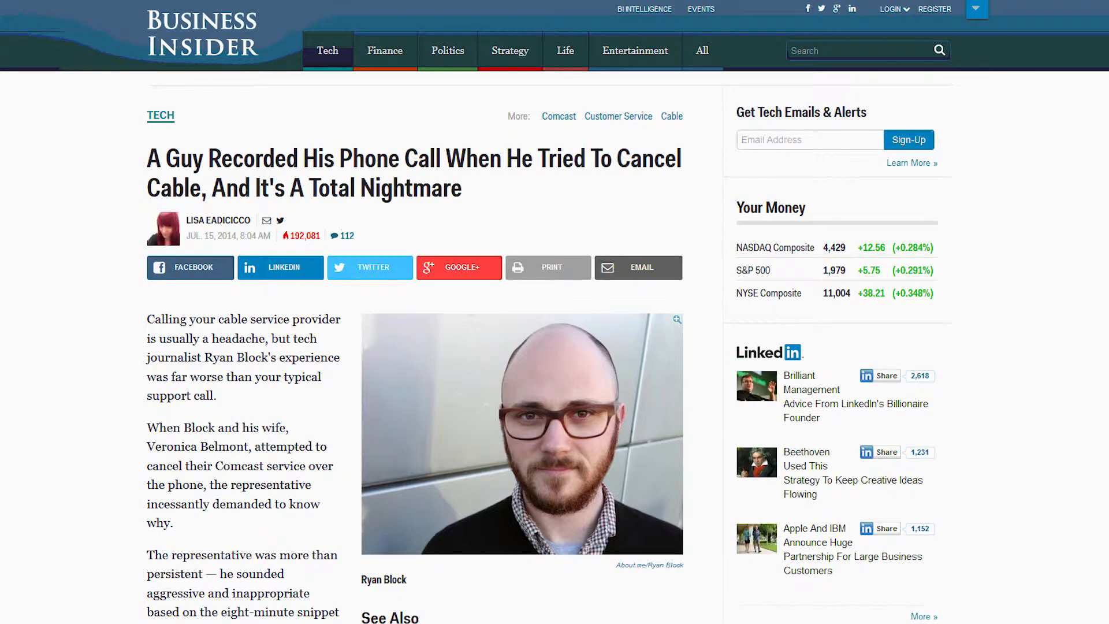
{"action": "scroll", "scroll_direction": "down", "scroll_amount": 3}
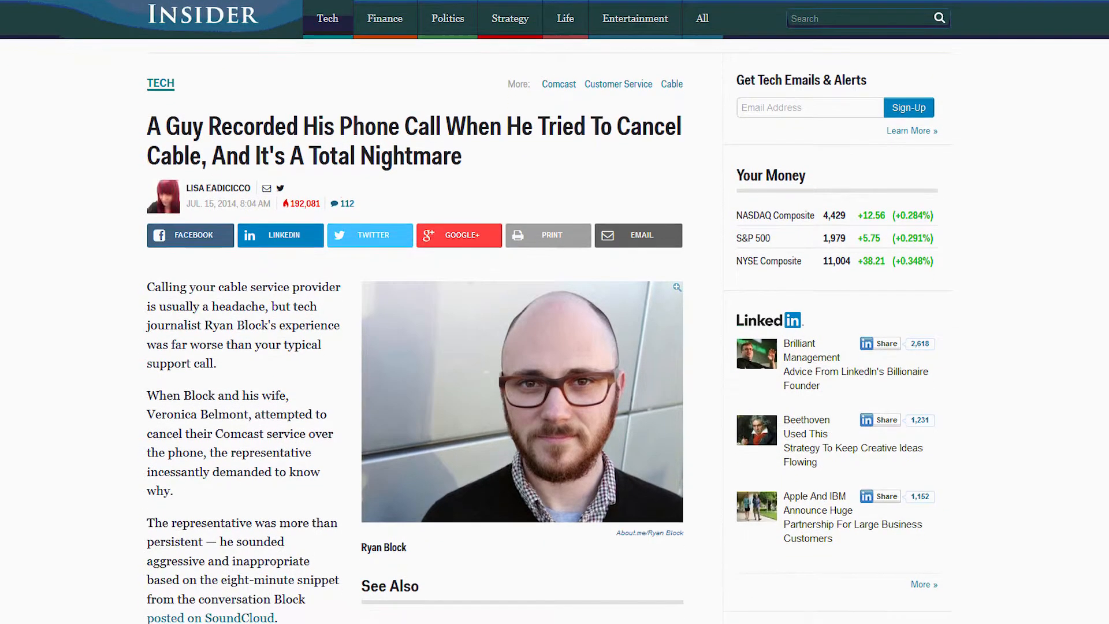
{"action": "scroll", "scroll_direction": "down", "scroll_amount": 3}
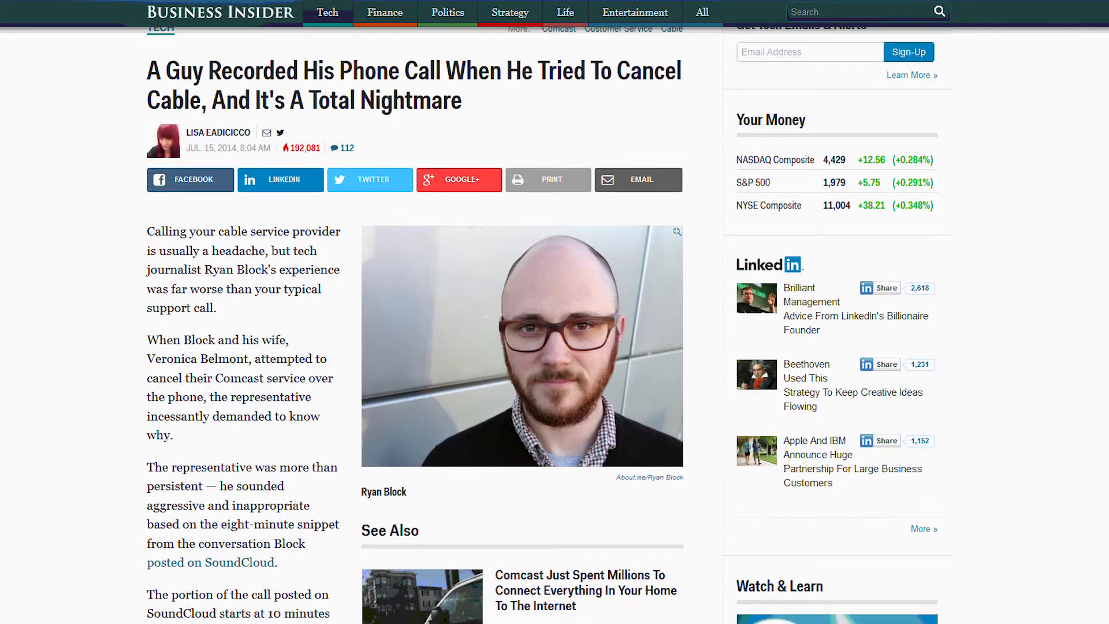
{"action": "scroll", "scroll_direction": "down", "scroll_amount": 3}
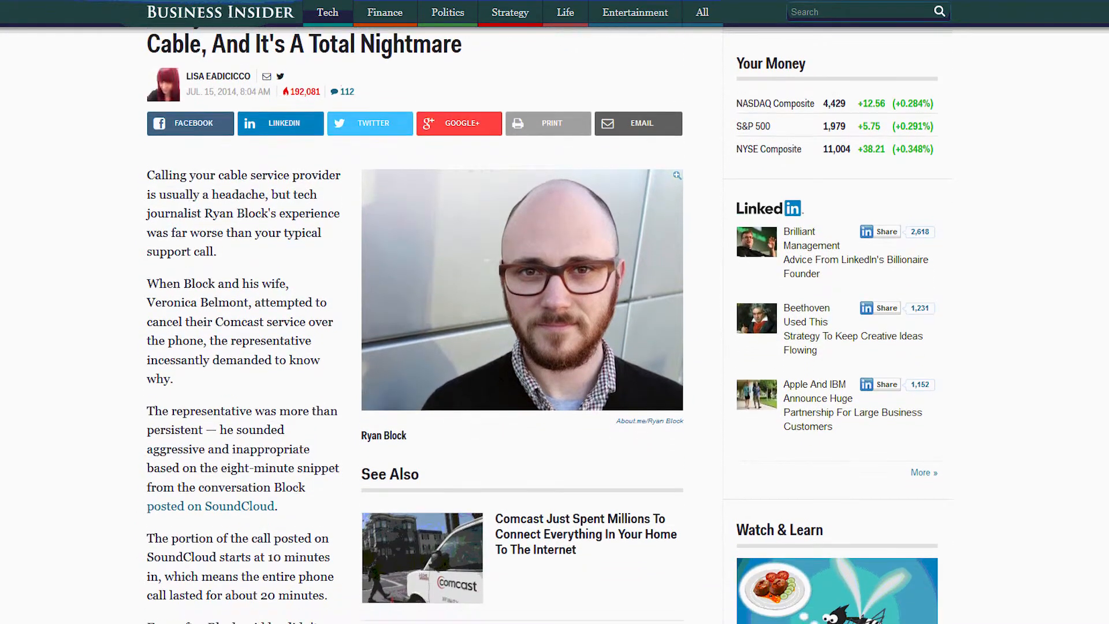
{"action": "scroll", "scroll_direction": "down", "scroll_amount": 3}
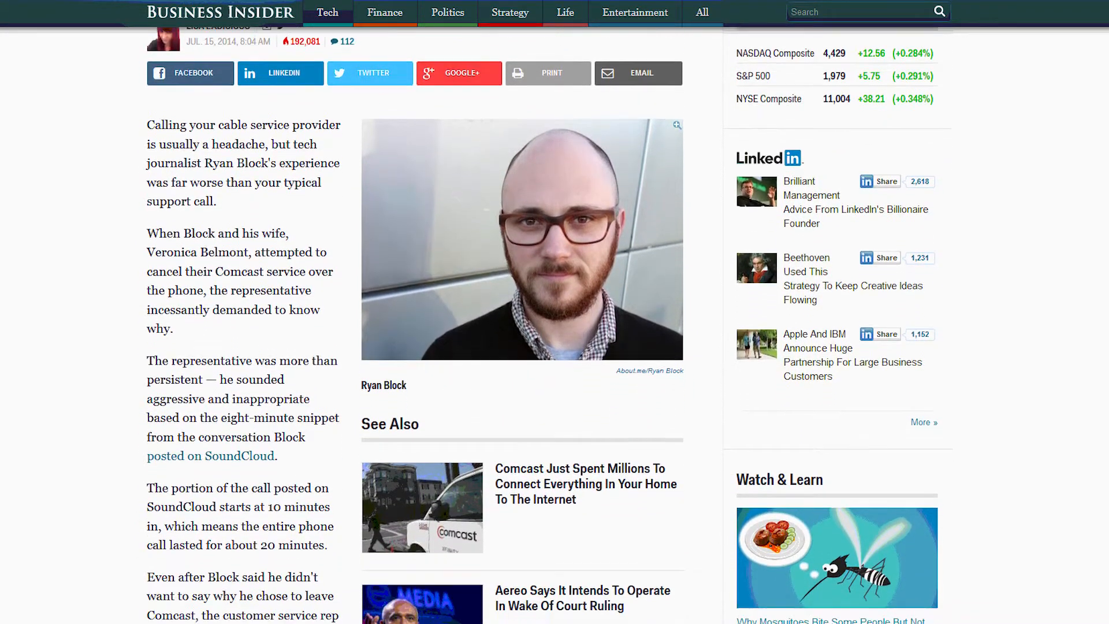
{"action": "scroll", "scroll_direction": "down", "scroll_amount": 3}
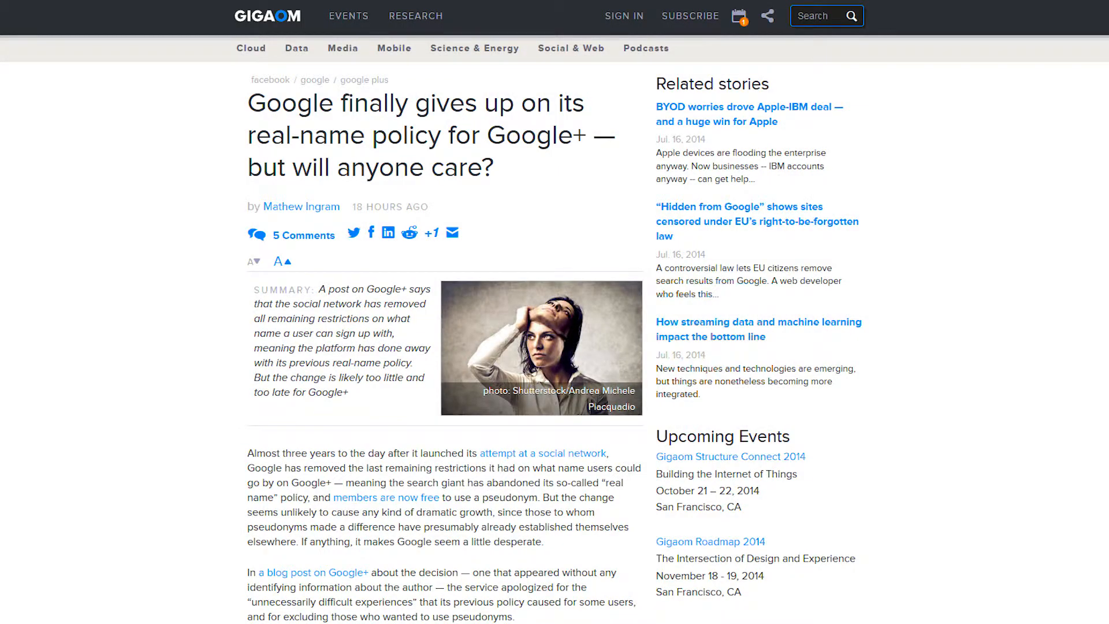
{"action": "scroll", "scroll_direction": "down", "scroll_amount": 3}
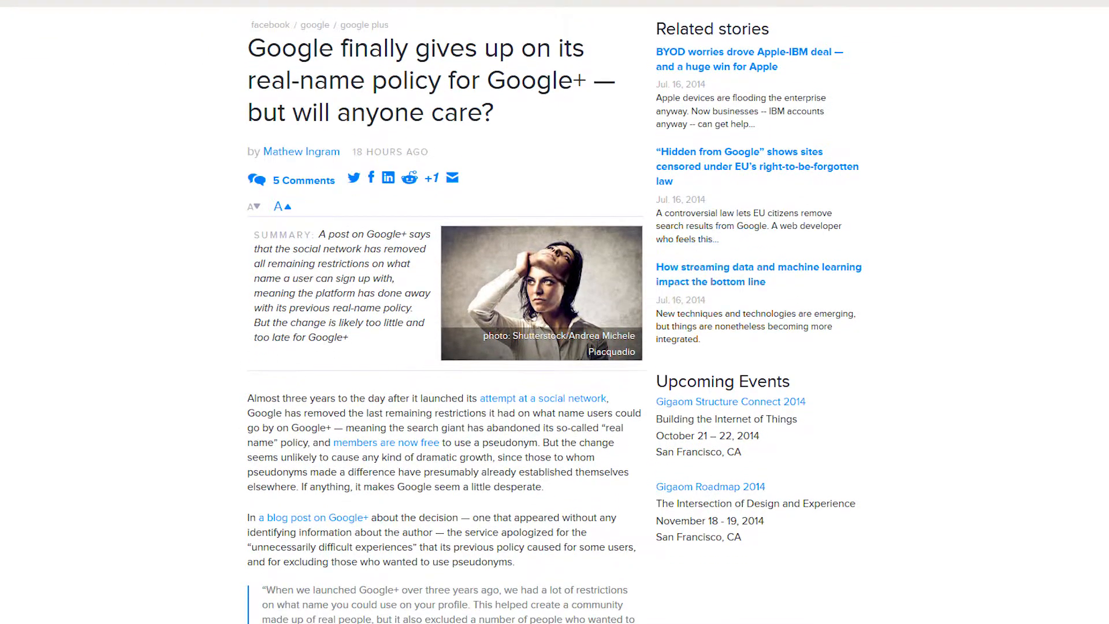
{"action": "scroll", "scroll_direction": "down", "scroll_amount": 3}
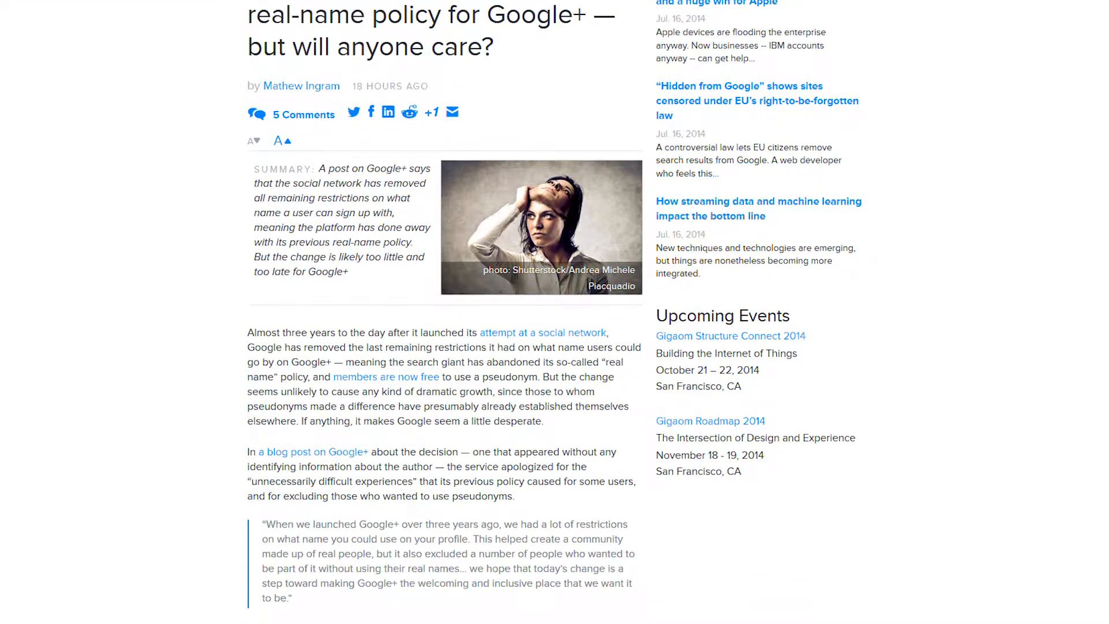
{"action": "scroll", "scroll_direction": "down", "scroll_amount": 3}
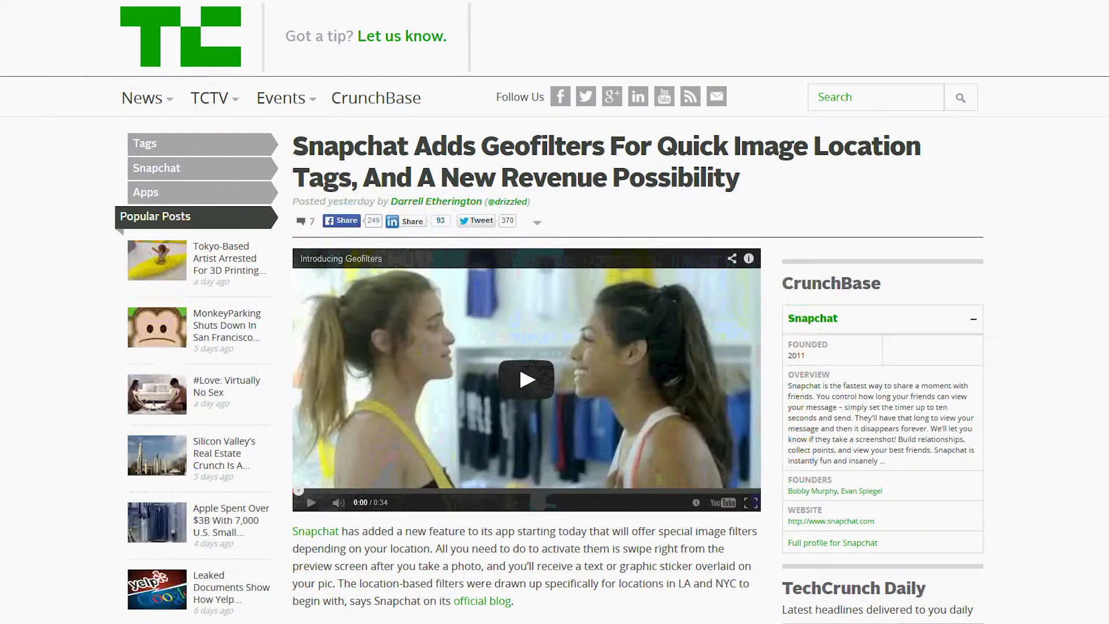
{"action": "scroll", "scroll_direction": "down", "scroll_amount": 3}
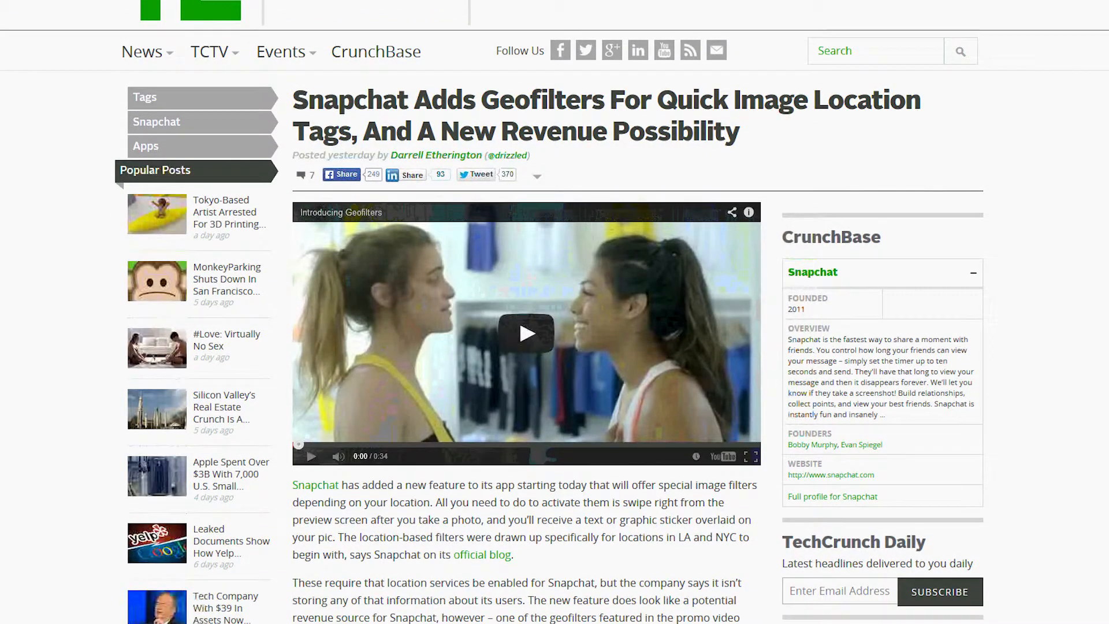
{"action": "scroll", "scroll_direction": "down", "scroll_amount": 3}
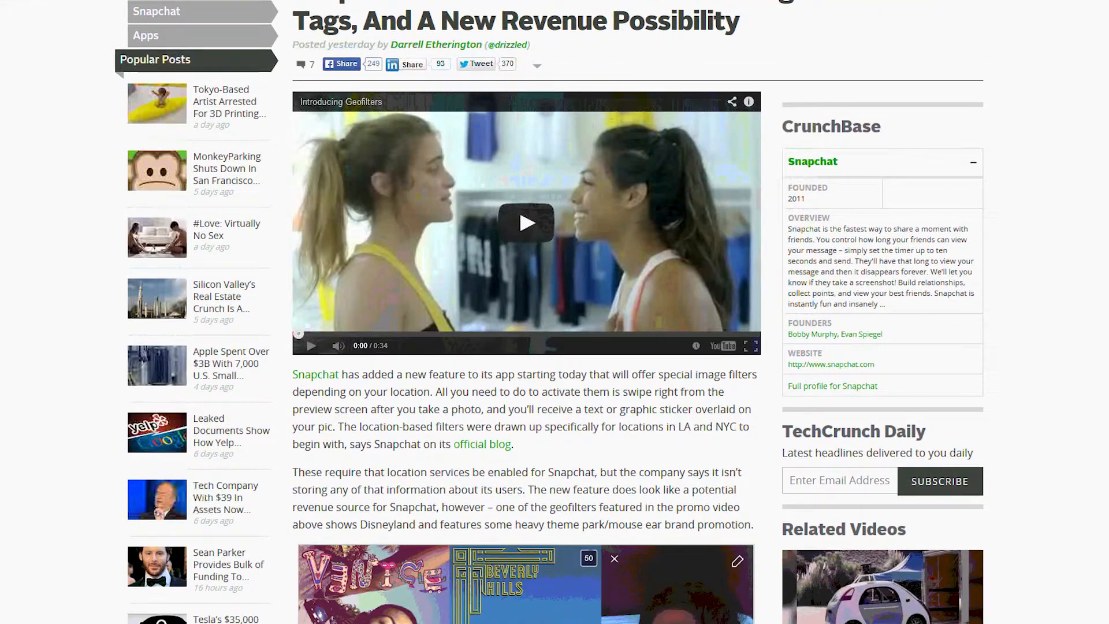
{"action": "scroll", "scroll_direction": "down", "scroll_amount": 3}
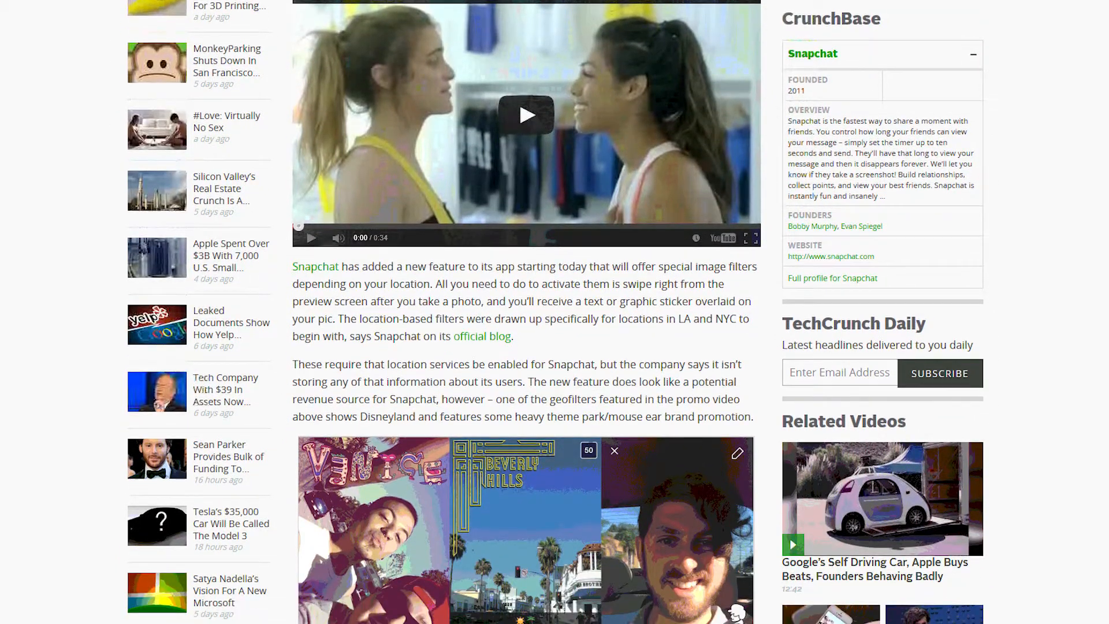
{"action": "scroll", "scroll_direction": "down", "scroll_amount": 3}
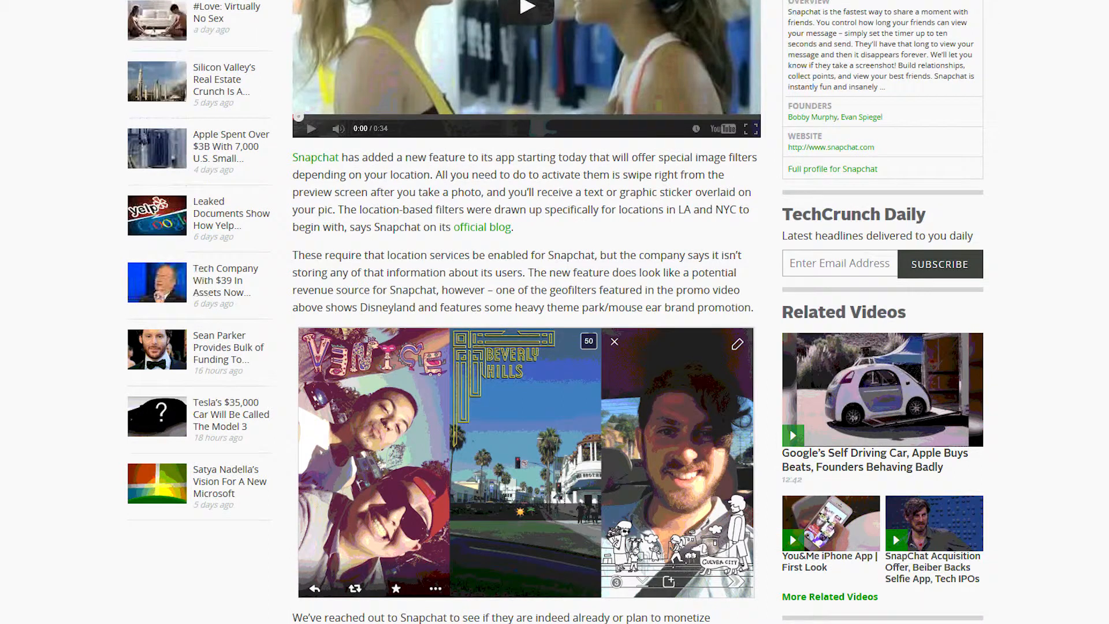
{"action": "scroll", "scroll_direction": "down", "scroll_amount": 3}
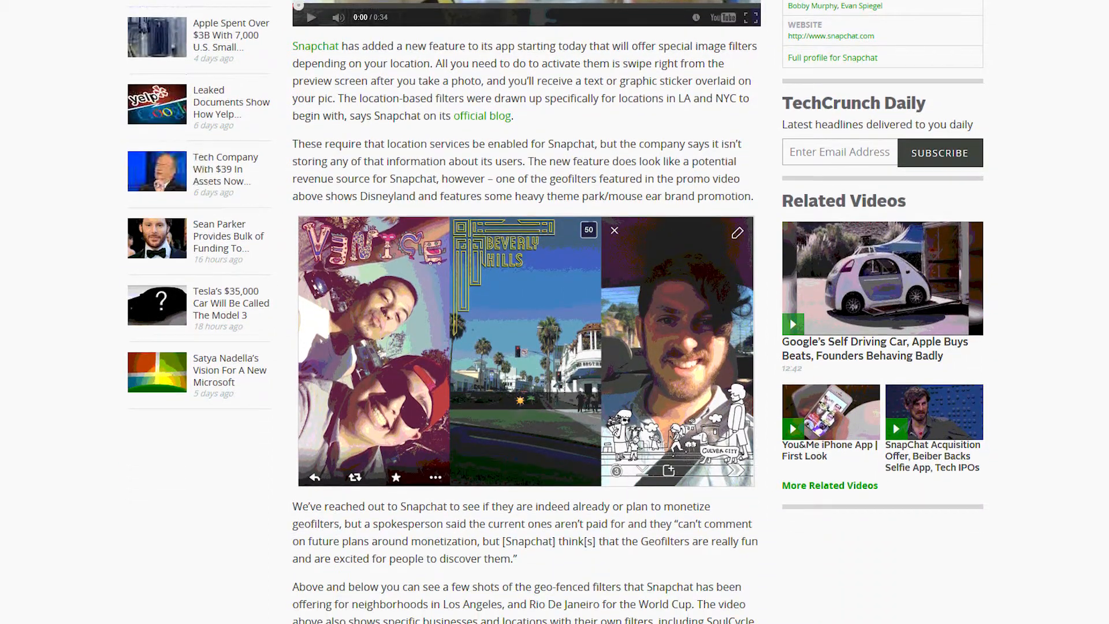
{"action": "scroll", "scroll_direction": "down", "scroll_amount": 3}
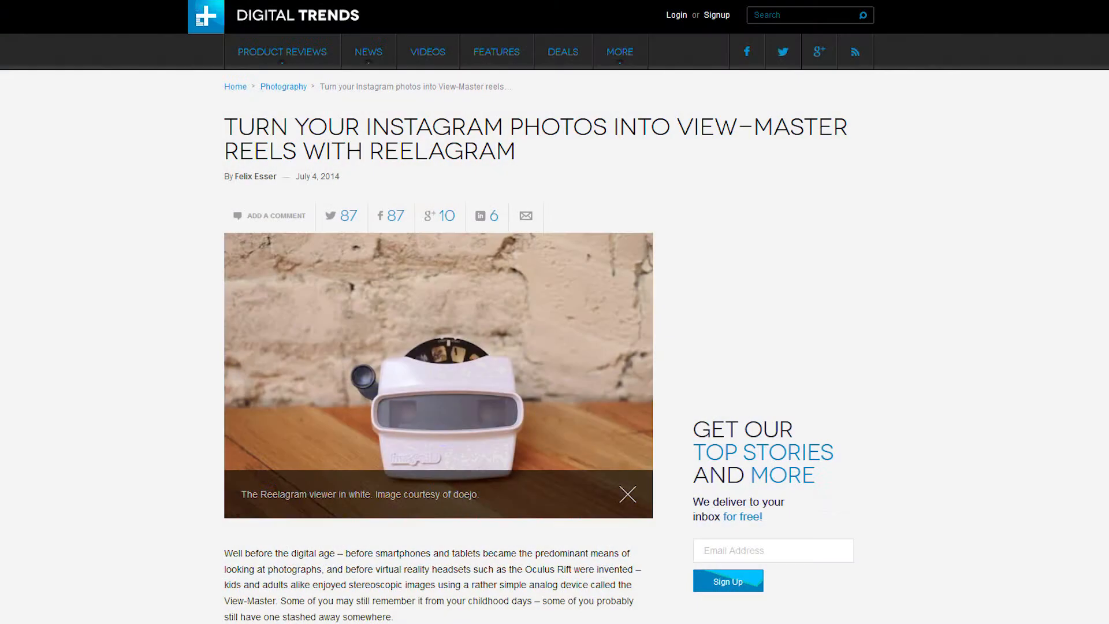
{"action": "scroll", "scroll_direction": "down", "scroll_amount": 3}
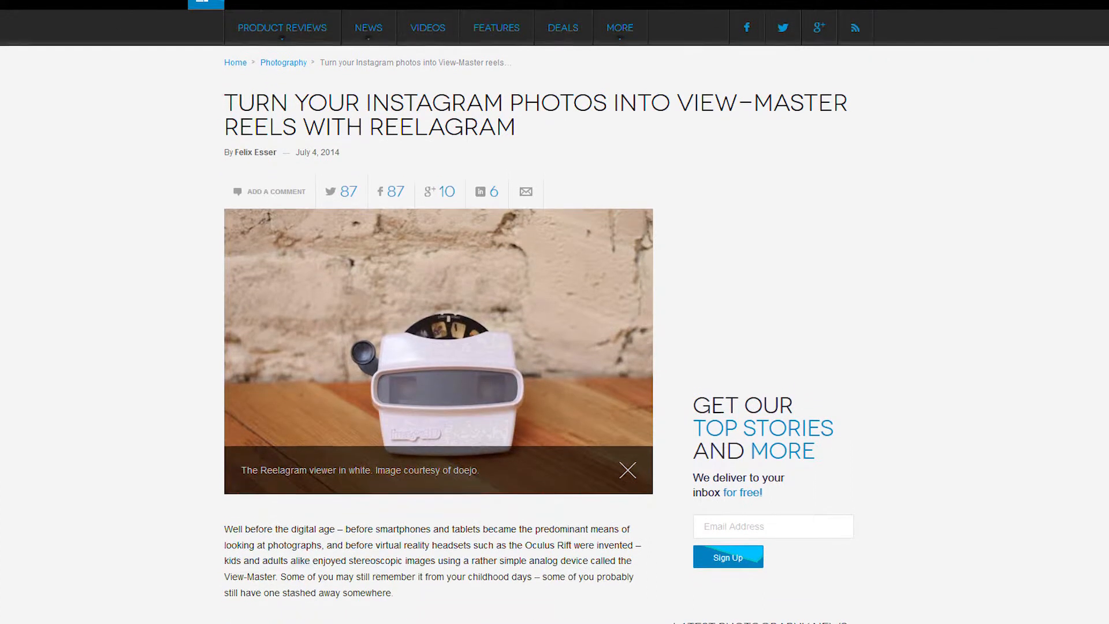
{"action": "scroll", "scroll_direction": "down", "scroll_amount": 3}
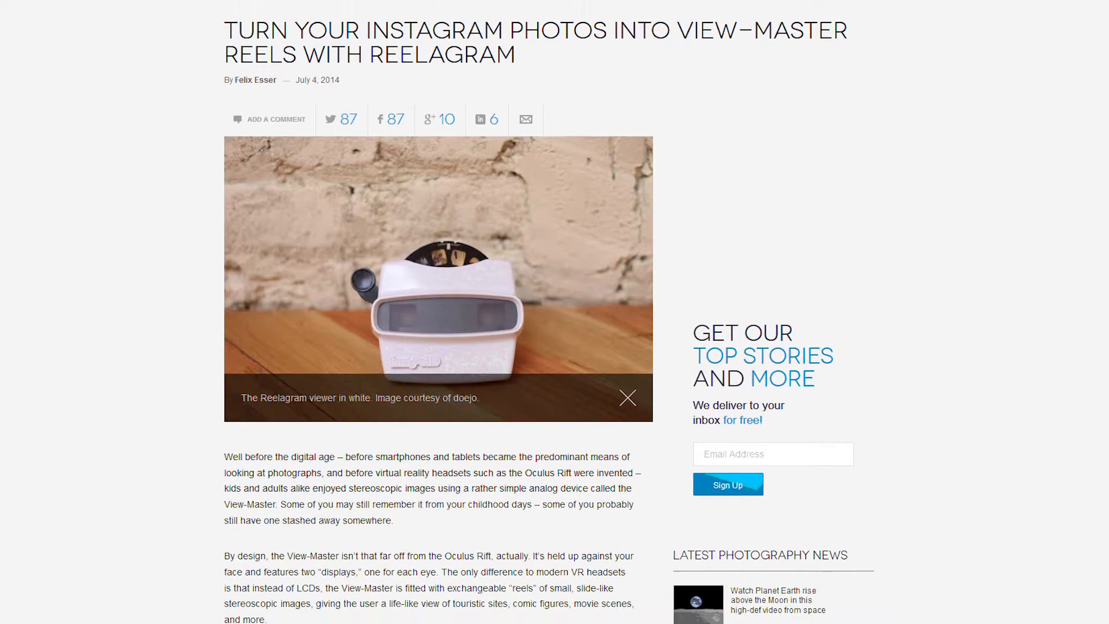
{"action": "scroll", "scroll_direction": "down", "scroll_amount": 3}
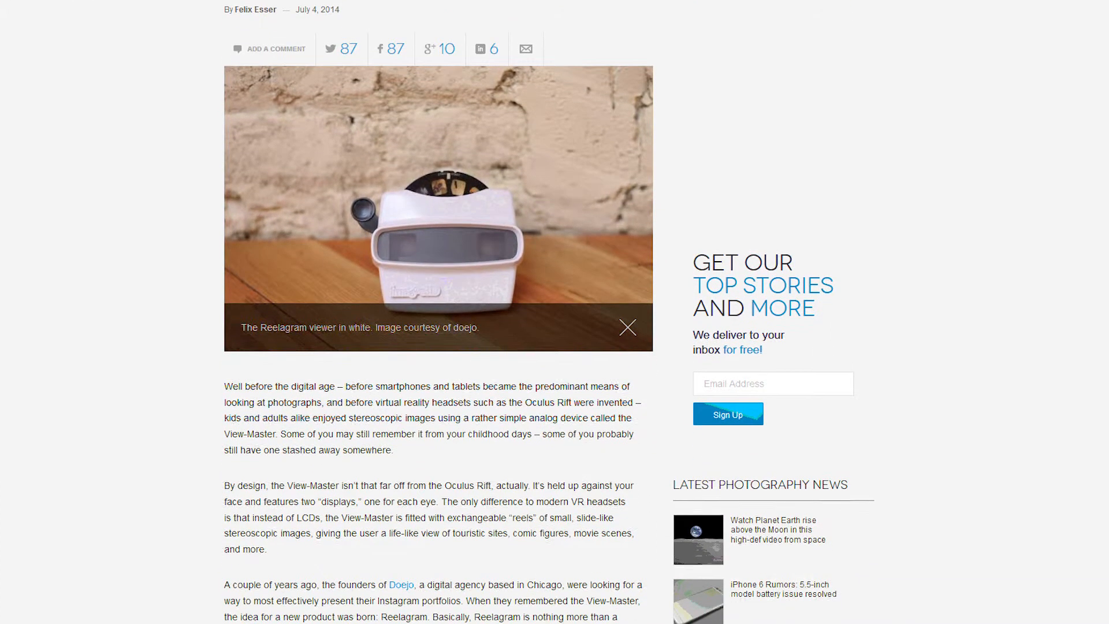
{"action": "scroll", "scroll_direction": "down", "scroll_amount": 3}
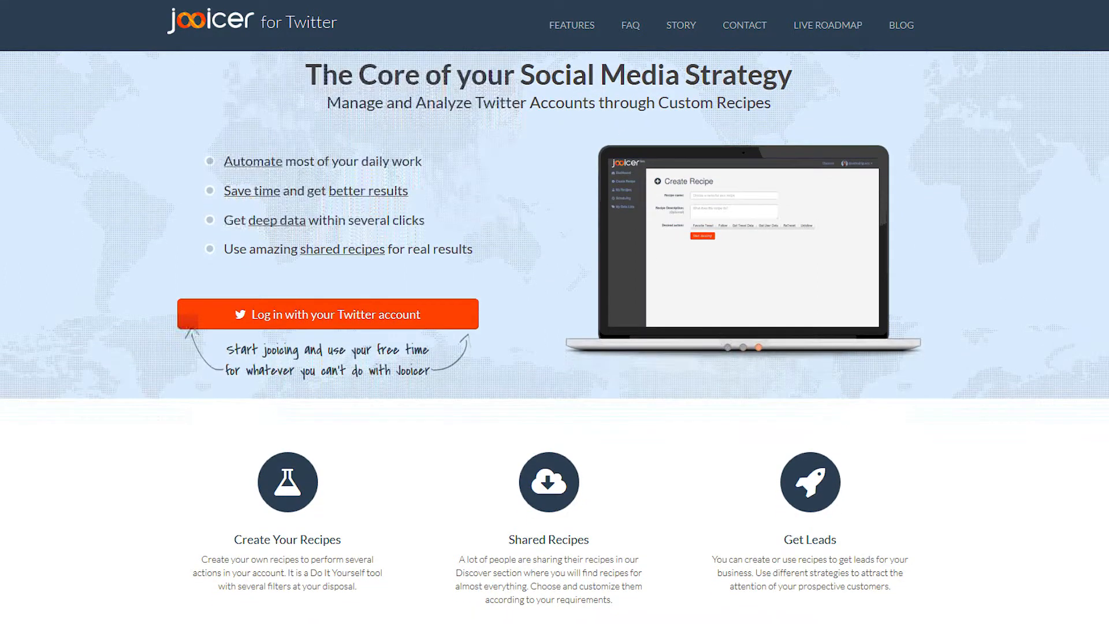
{"action": "scroll", "scroll_direction": "down", "scroll_amount": 3}
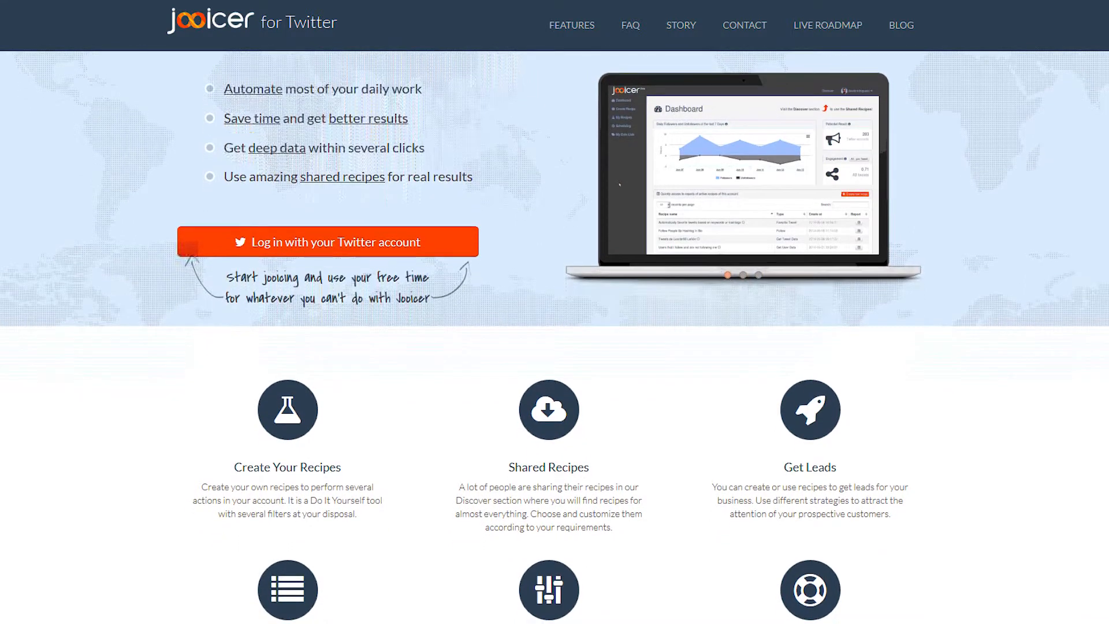
{"action": "scroll", "scroll_direction": "down", "scroll_amount": 3}
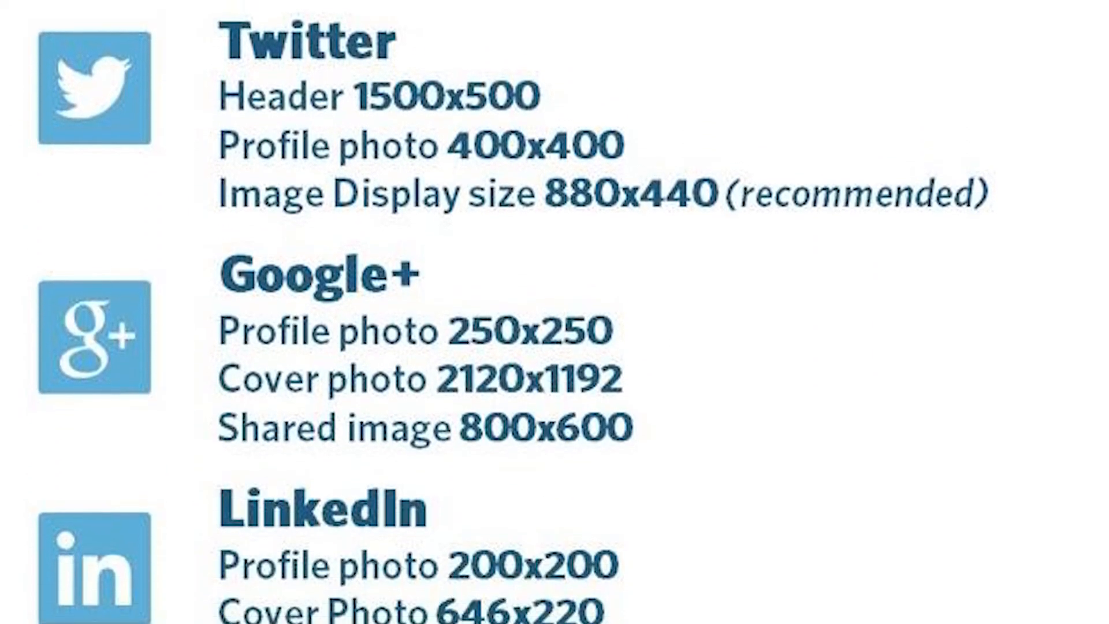
{"action": "scroll", "scroll_direction": "down", "scroll_amount": 3}
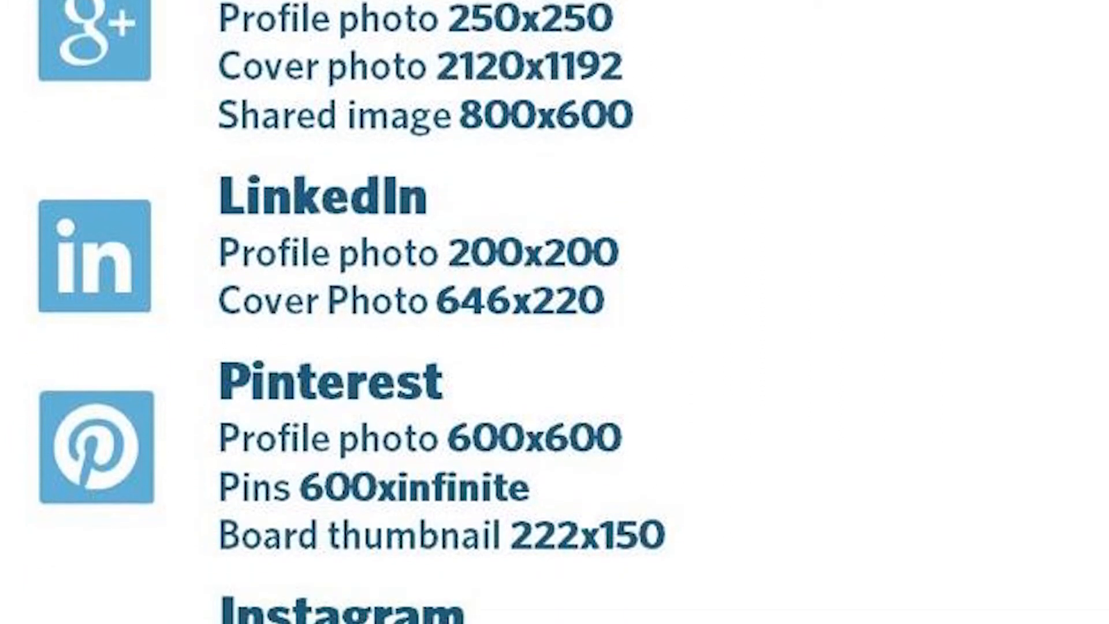
{"action": "scroll", "scroll_direction": "down", "scroll_amount": 3}
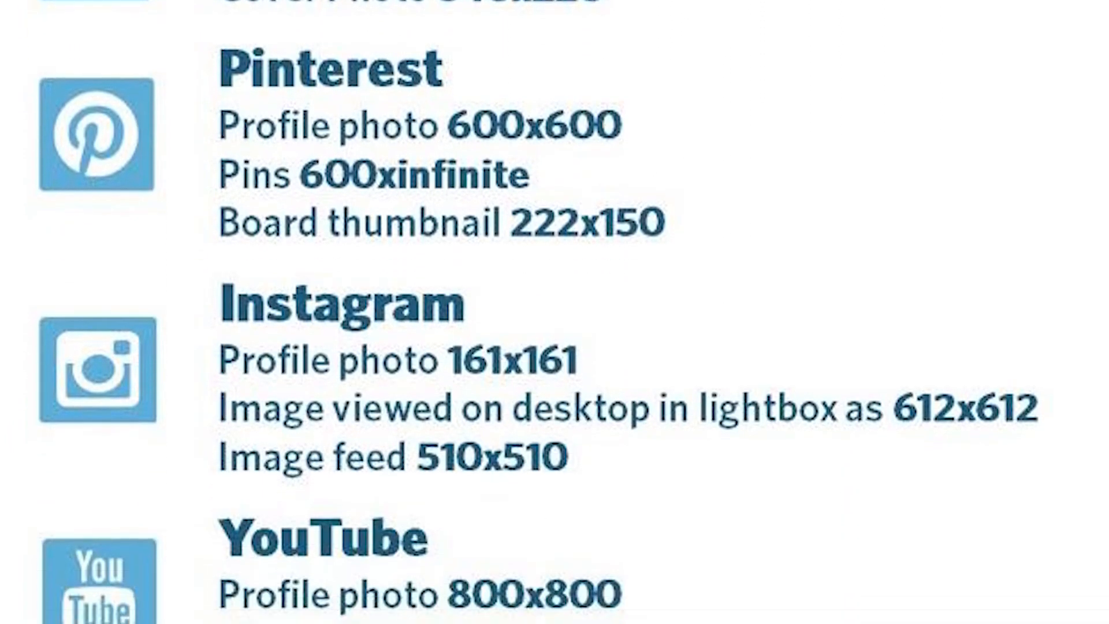